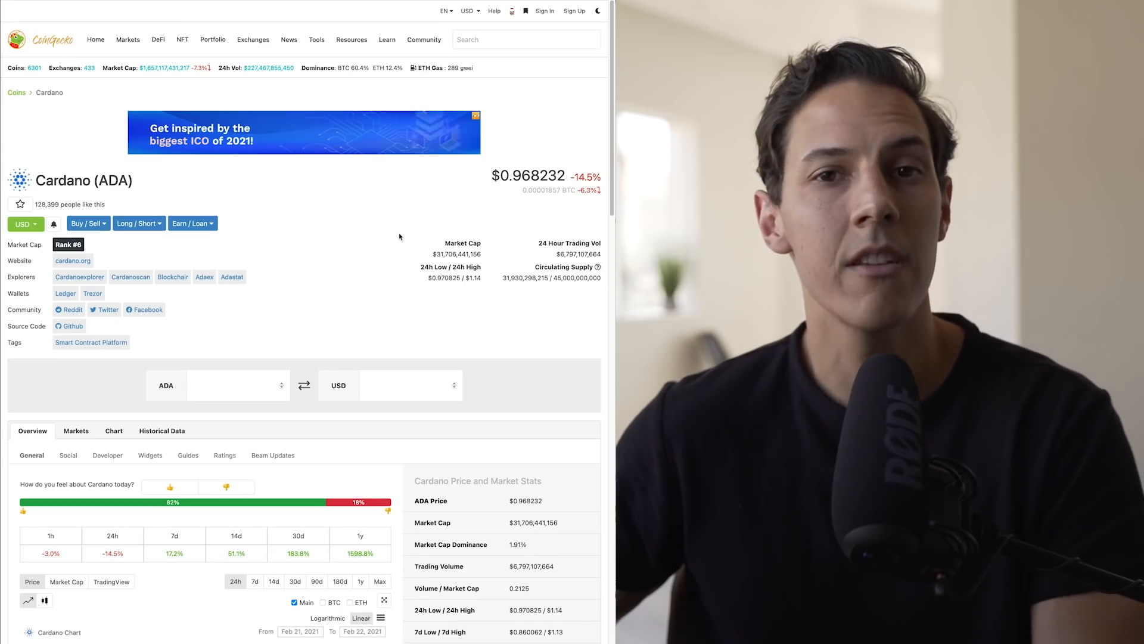
# Review the hourly ADA/USD chart with RSI and MACD, then switch to 1D candles.
pyautogui.scroll(-3)
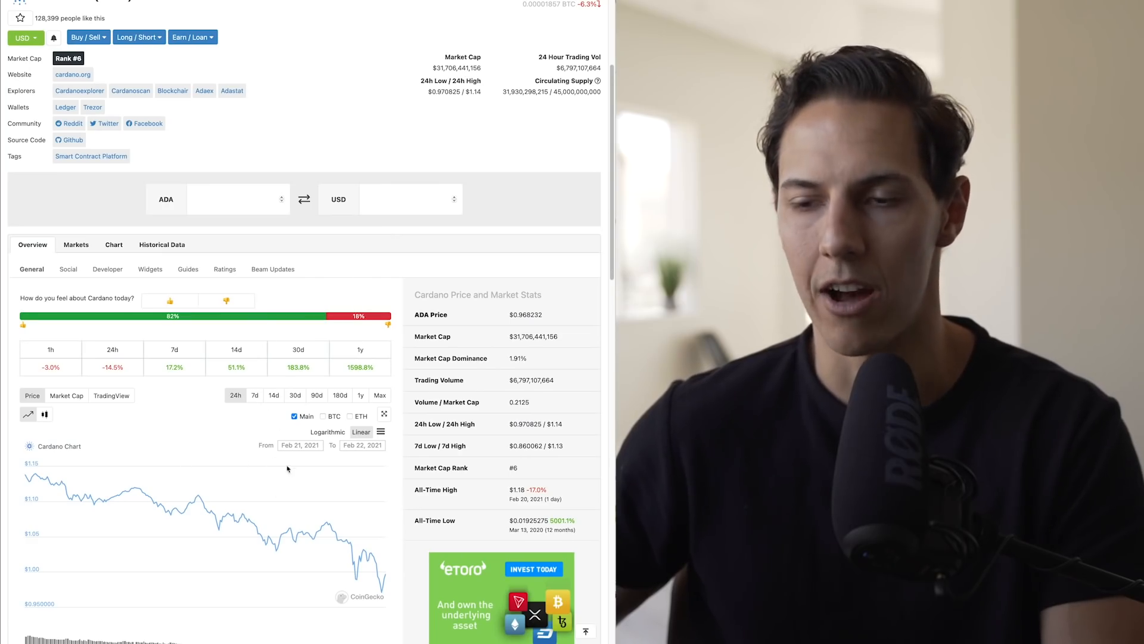
pyautogui.scroll(-3)
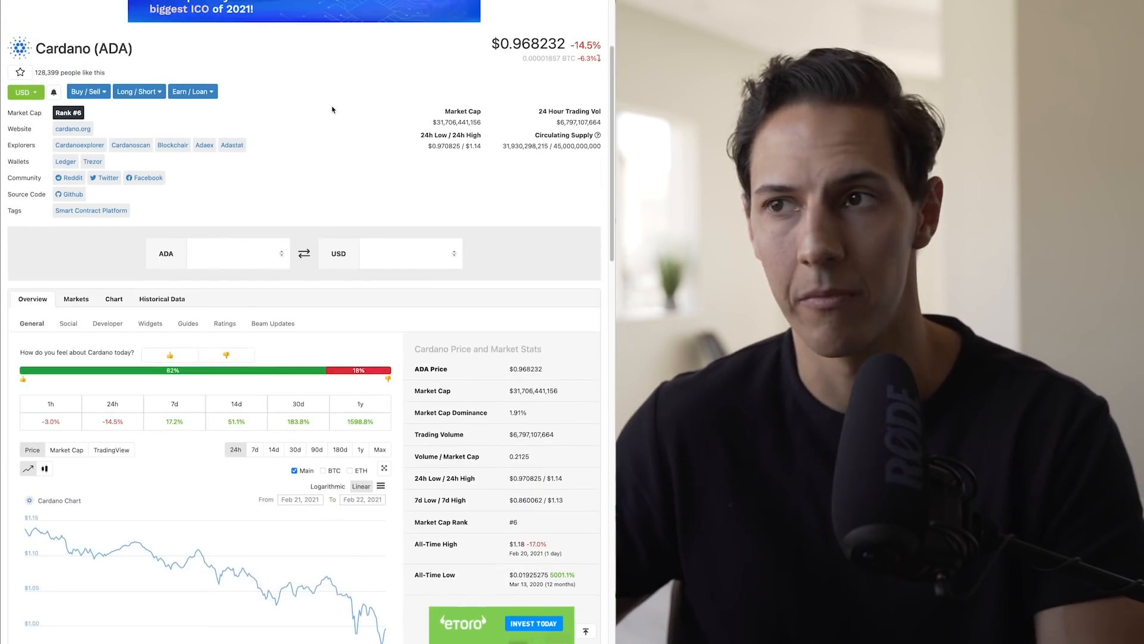
pyautogui.scroll(3)
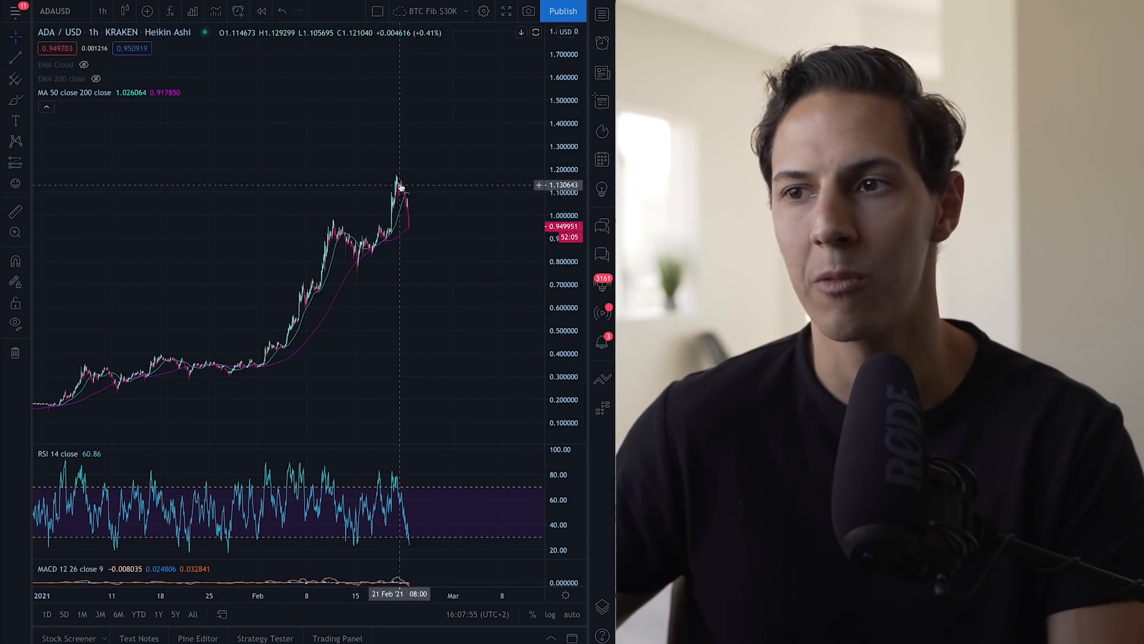
pyautogui.moveTo(425, 236)
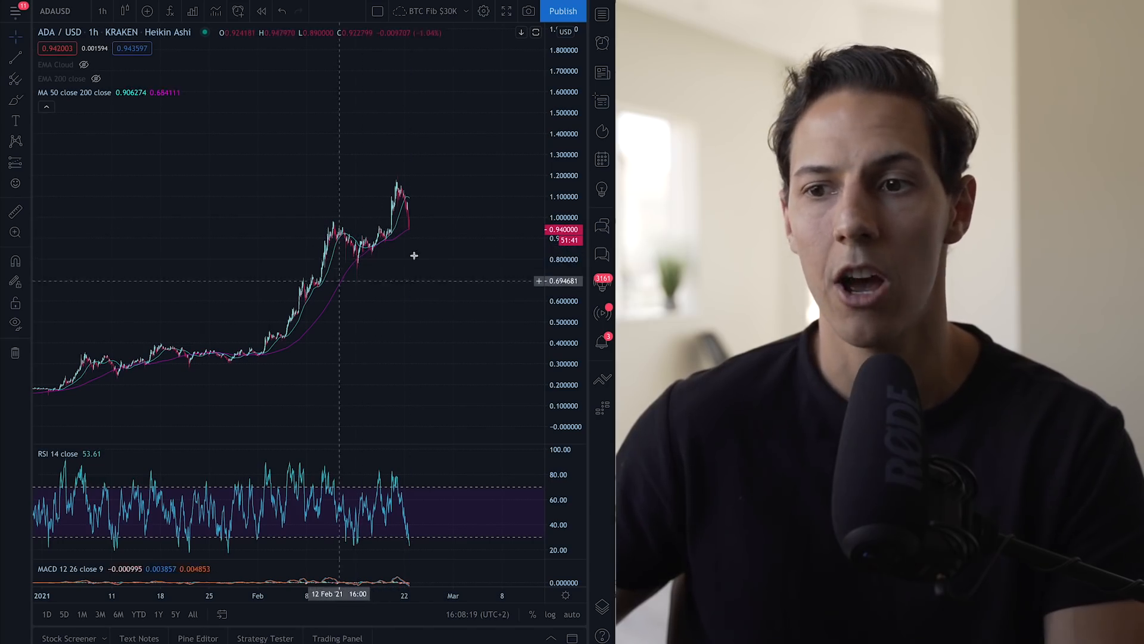
pyautogui.moveTo(335, 374)
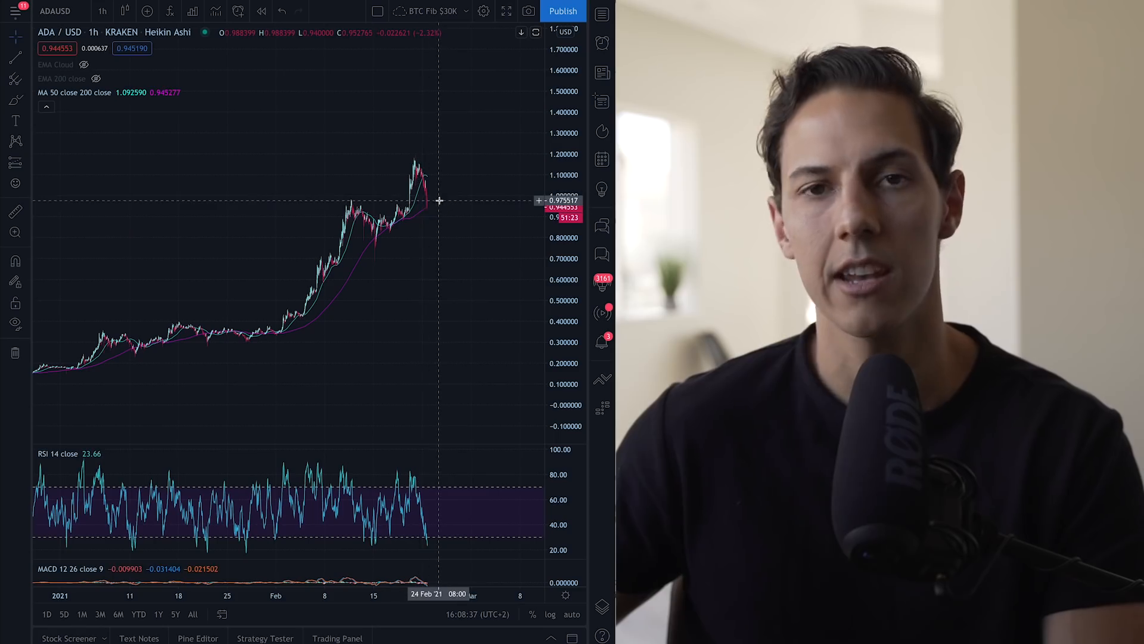
pyautogui.moveTo(469, 221)
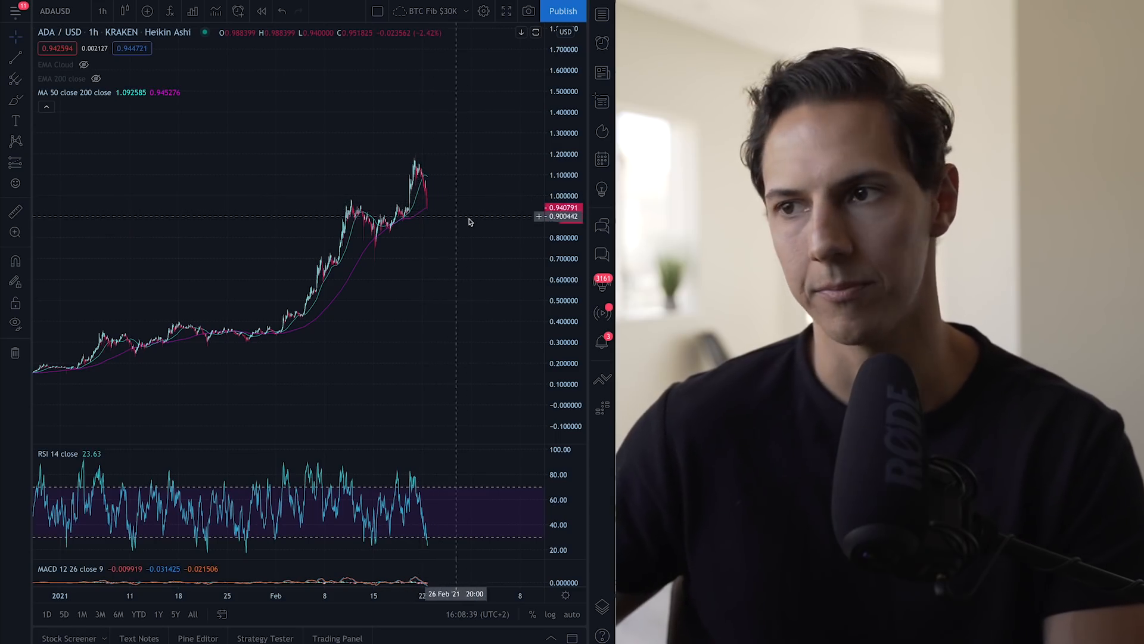
pyautogui.click(102, 10)
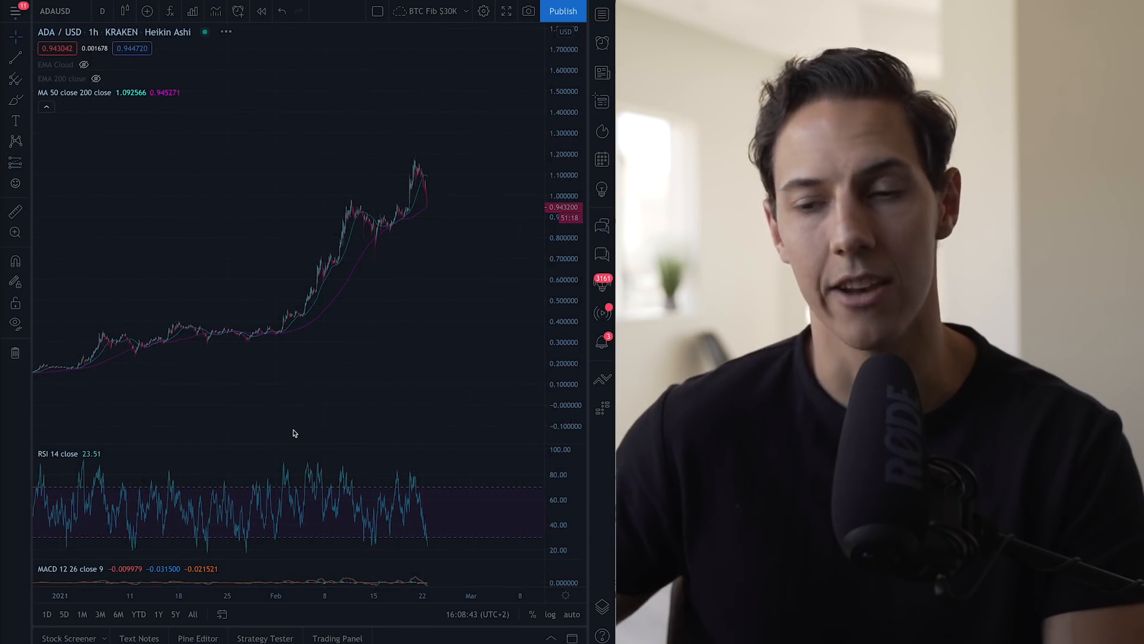
# Load the daily ADA/USD chart showing the full price history from 2019 with RSI and MACD.
pyautogui.click(102, 10)
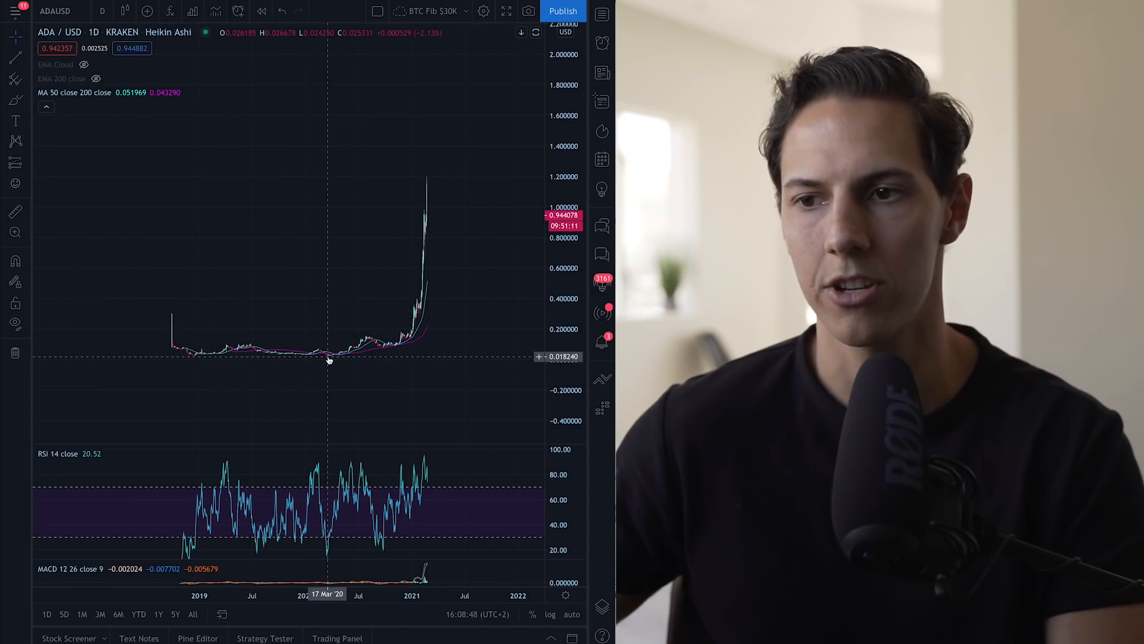
pyautogui.moveTo(456, 193)
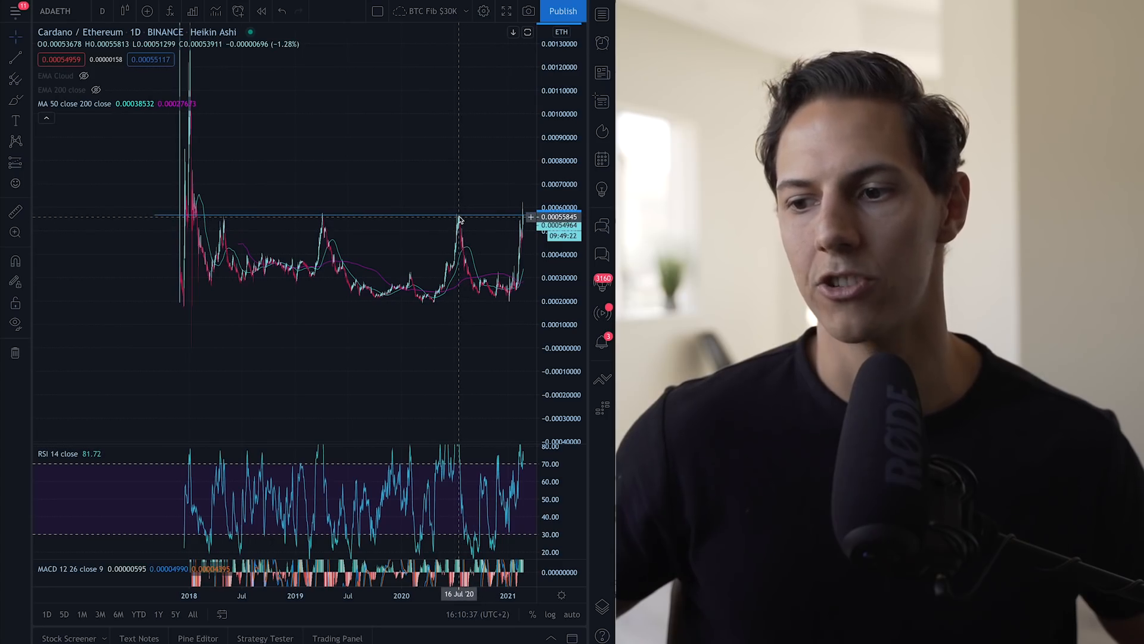
pyautogui.moveTo(521, 214)
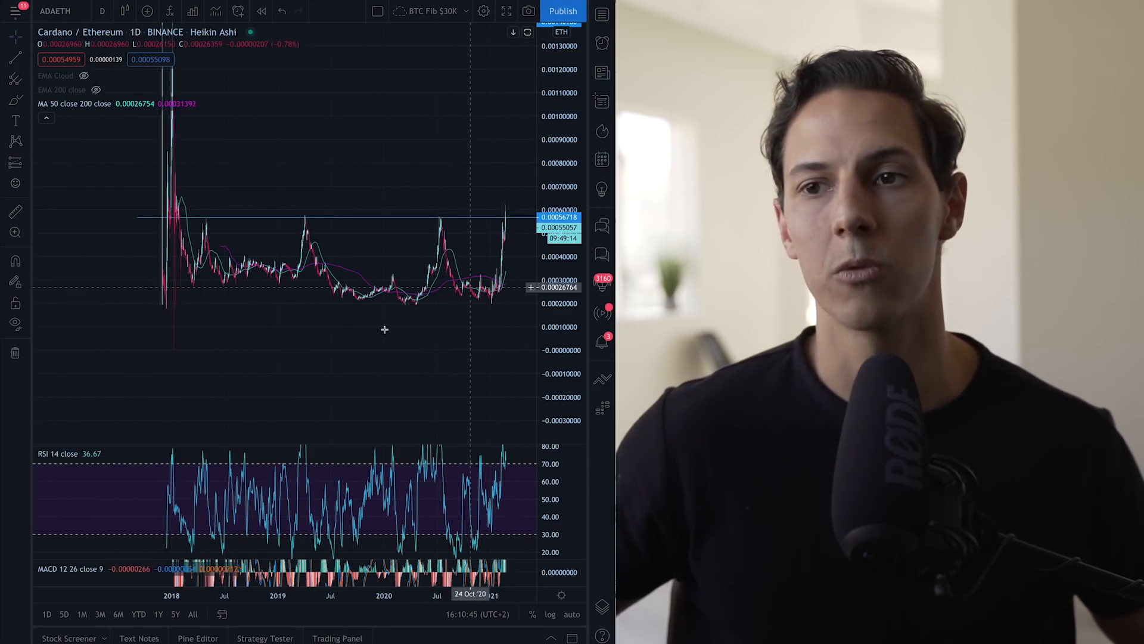
pyautogui.moveTo(178, 191)
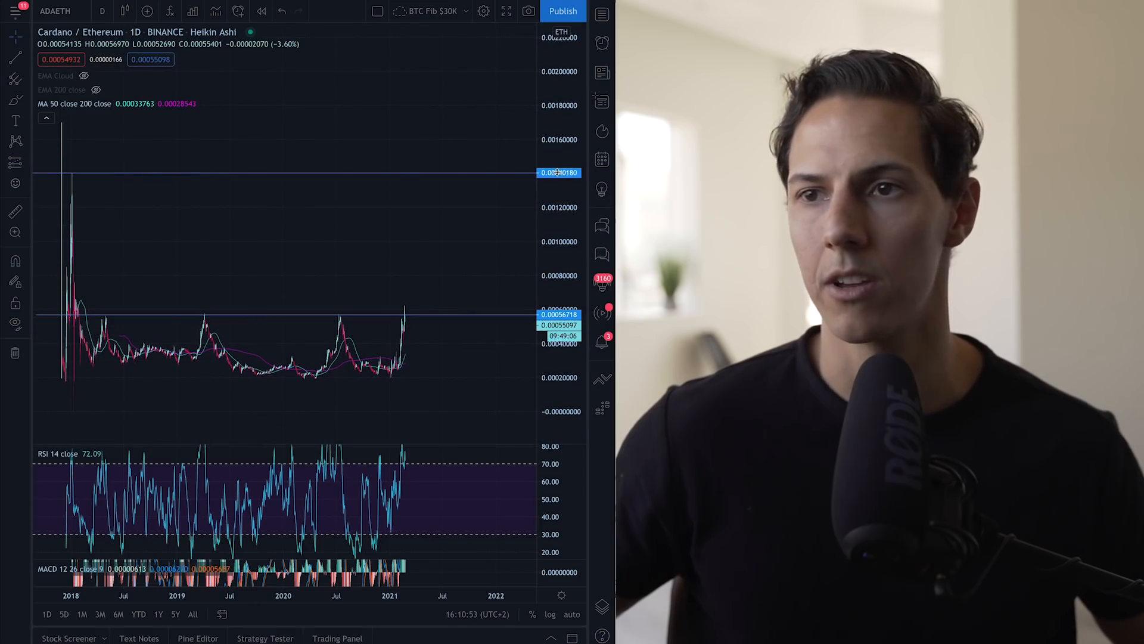
pyautogui.moveTo(392, 306)
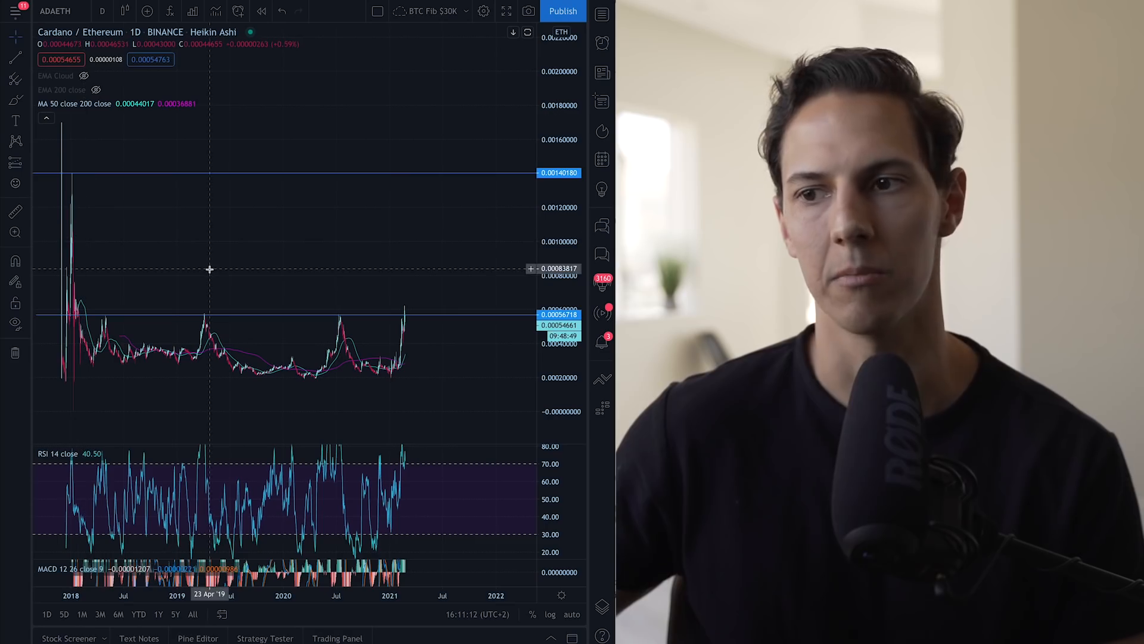
pyautogui.moveTo(433, 262)
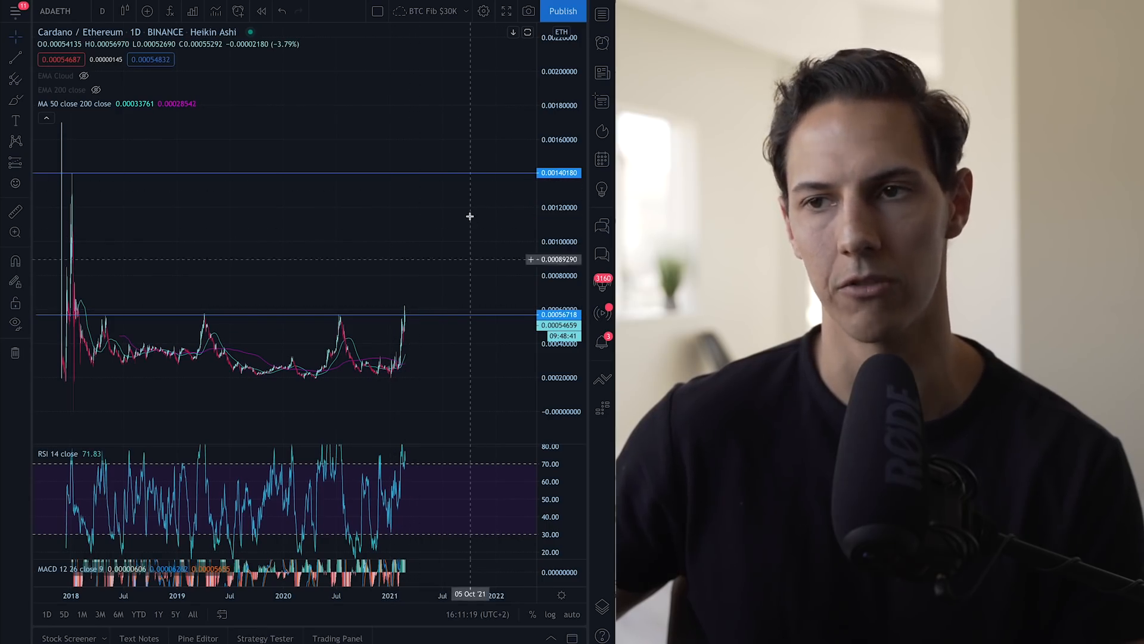
pyautogui.moveTo(389, 214)
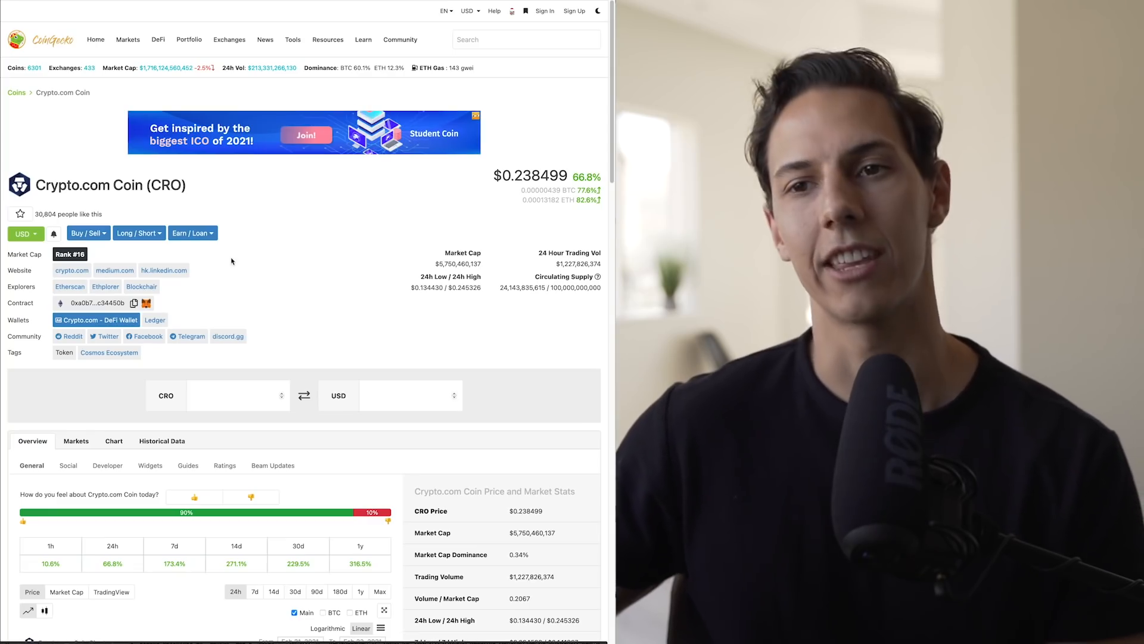
# Scroll through Crypto.com Coin's price chart and Price and Market Stats panel.
pyautogui.scroll(-3)
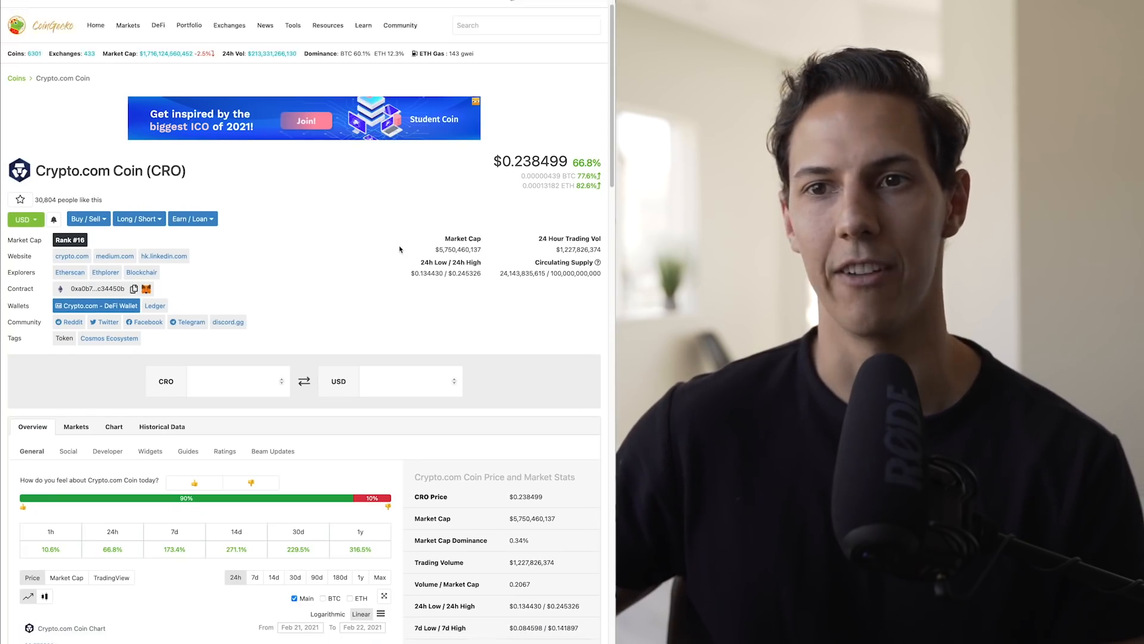
pyautogui.scroll(-3)
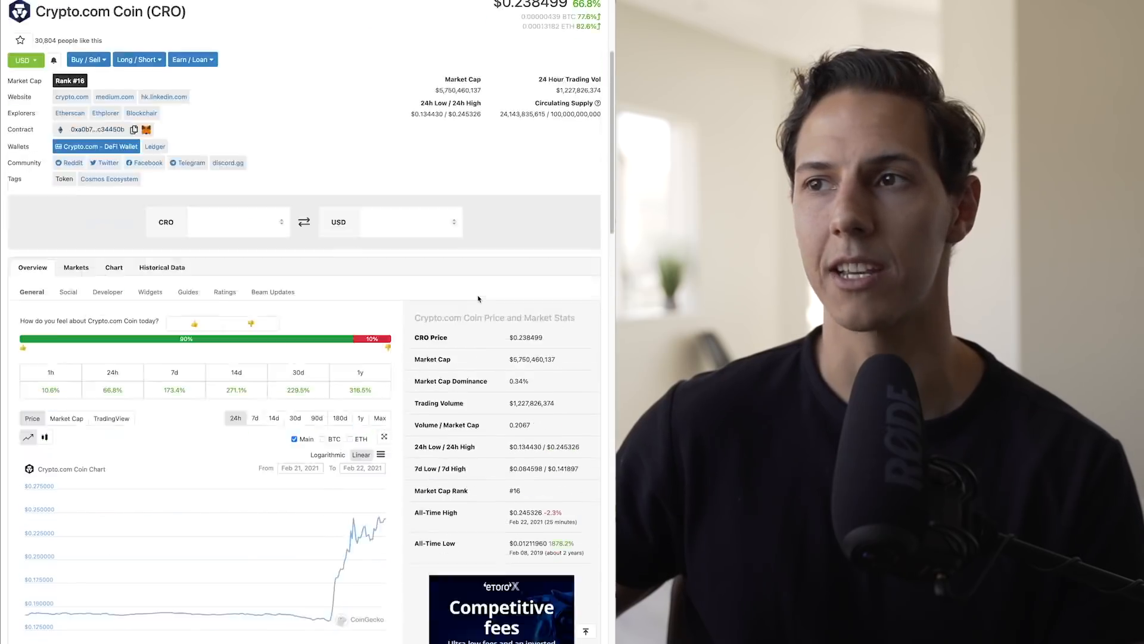
pyautogui.scroll(-3)
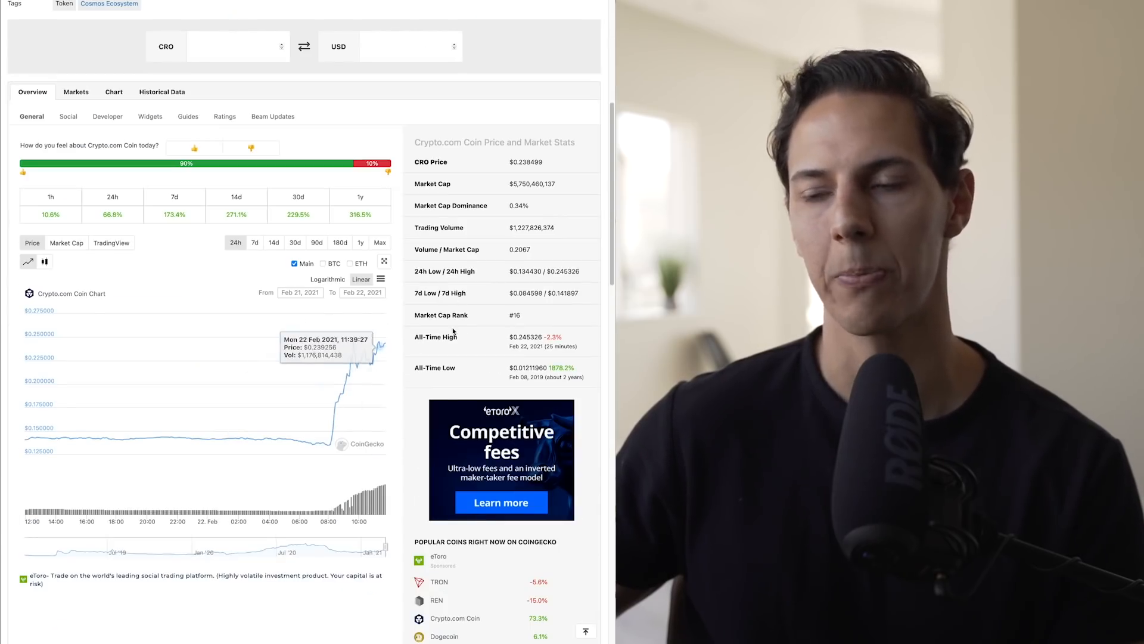
pyautogui.scroll(3)
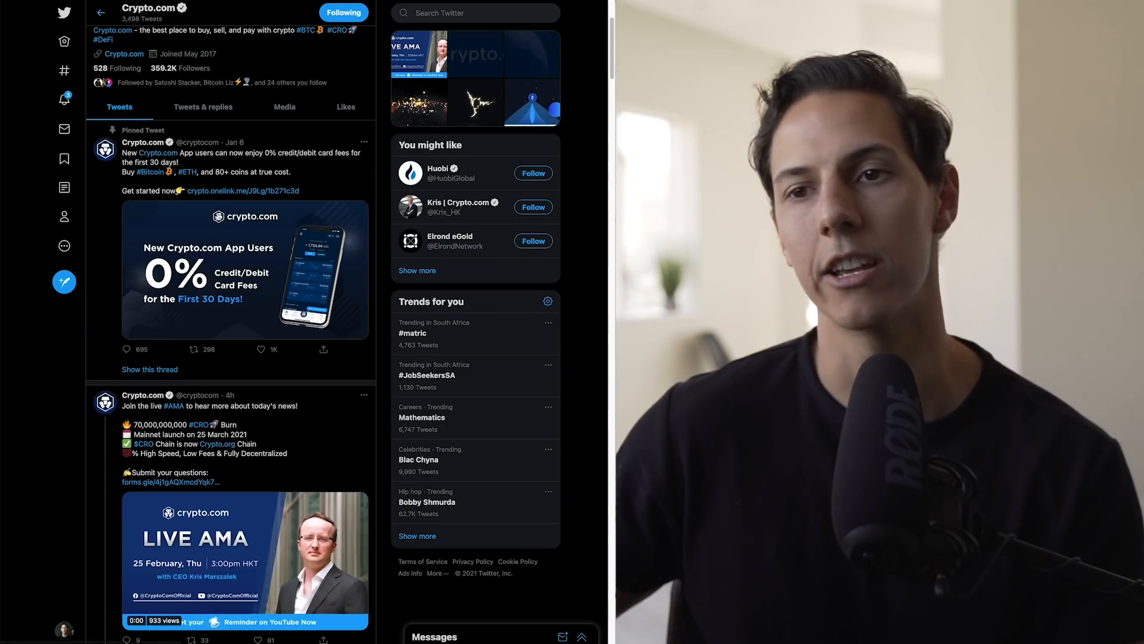
# View Crypto.com's pinned card-fee tweet and Live AMA announcement on its Twitter profile.
pyautogui.click(203, 106)
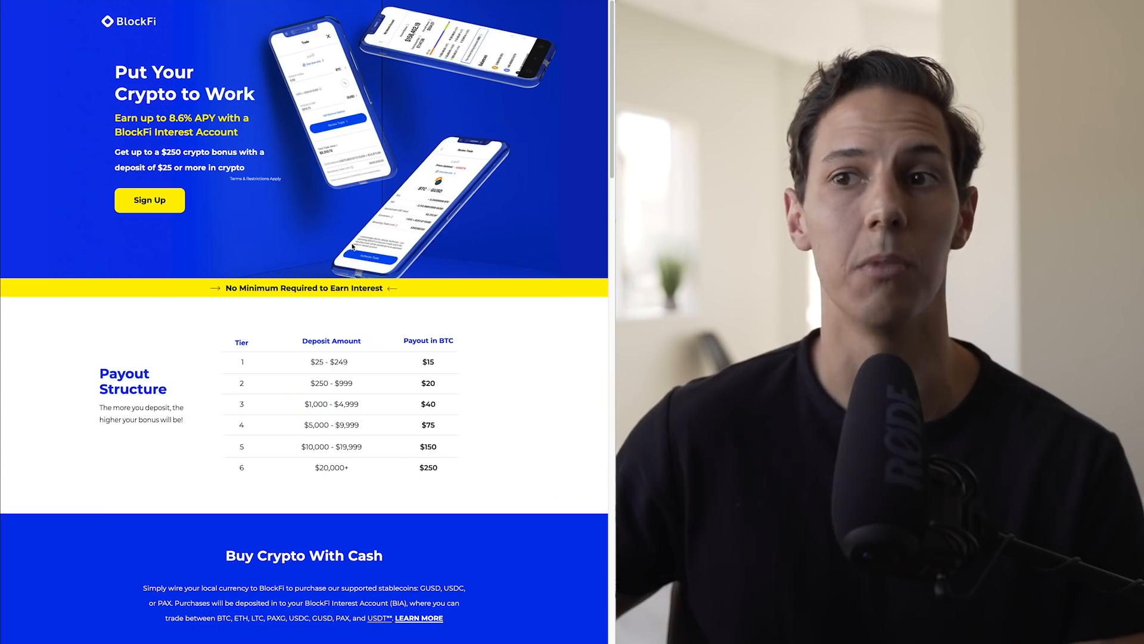
pyautogui.moveTo(319, 525)
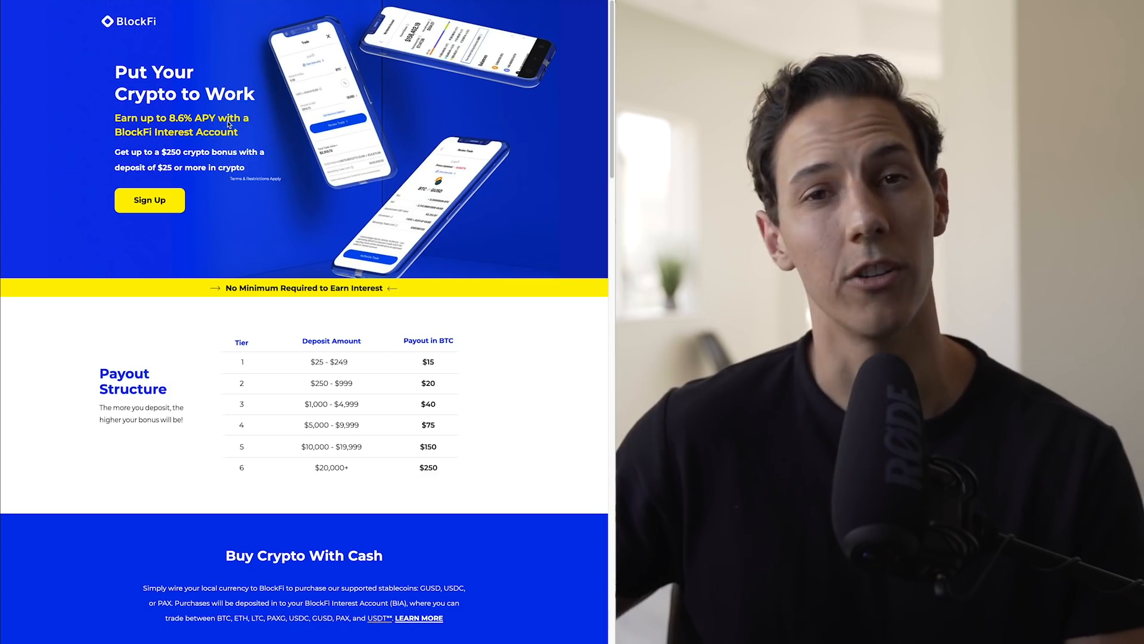
pyautogui.moveTo(300, 259)
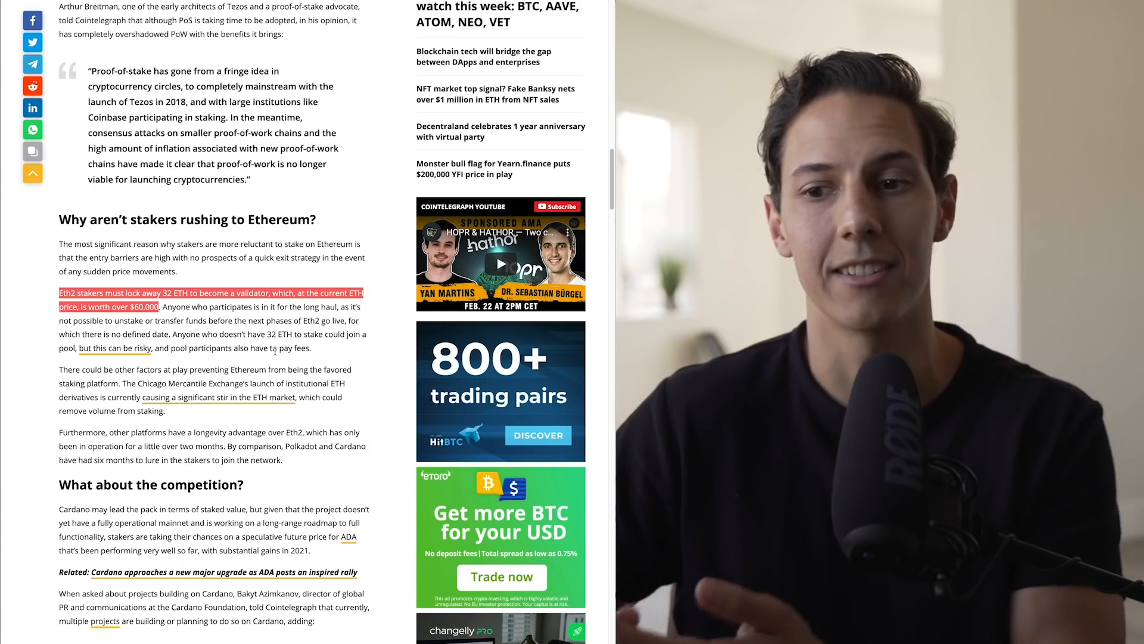
# Read the 'Why aren't stakers rushing to Ethereum?' and 'What about the competition?' sections.
pyautogui.scroll(-3)
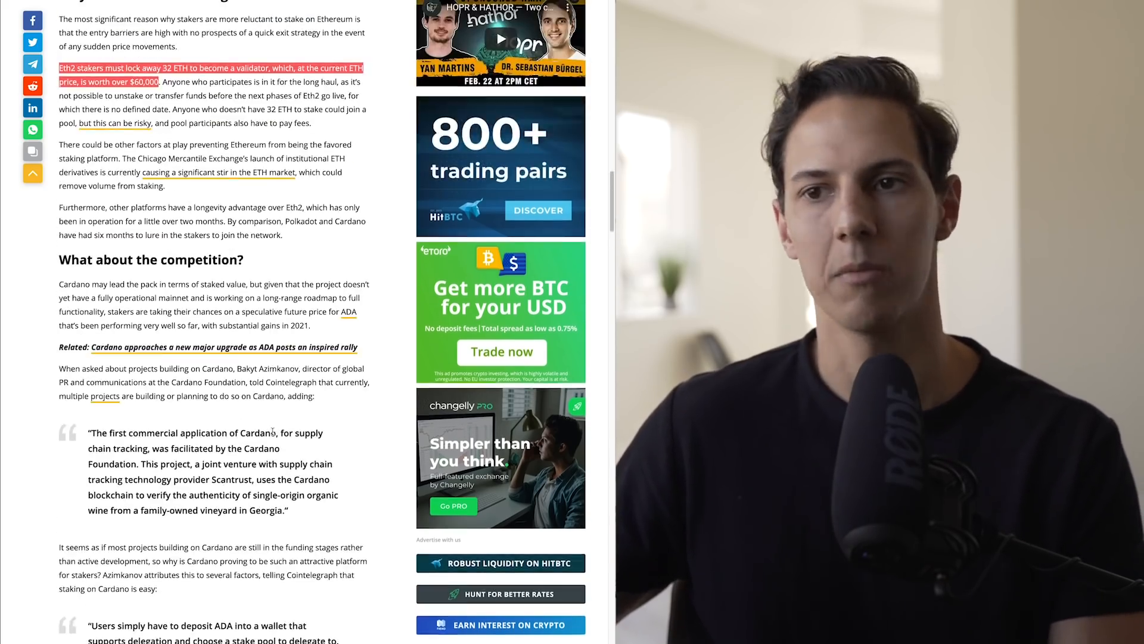
pyautogui.scroll(3)
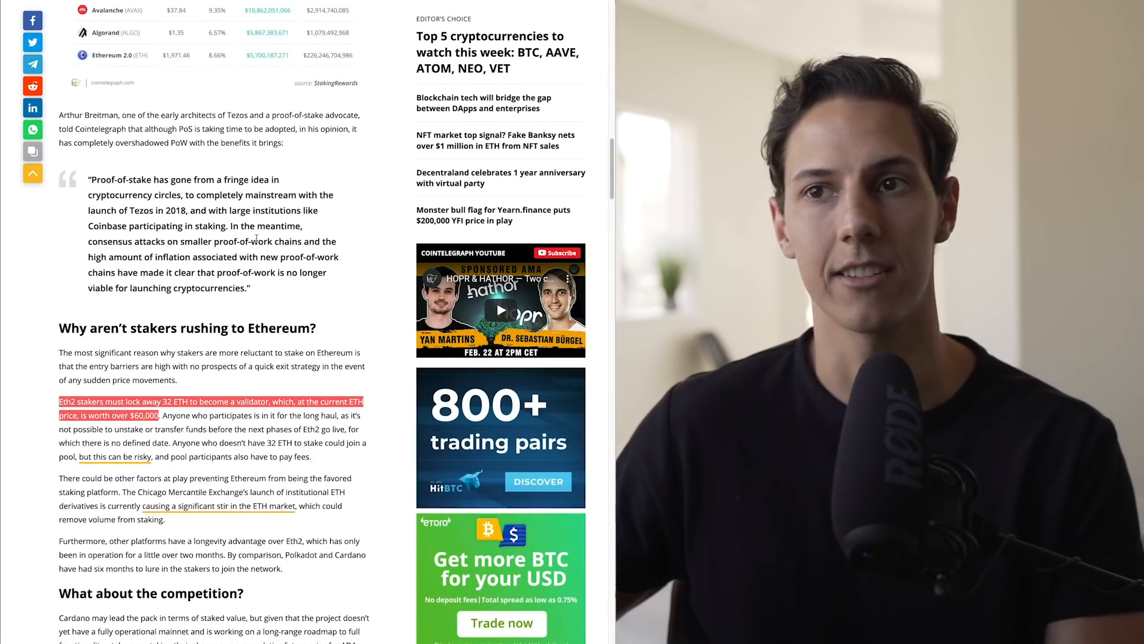
pyautogui.scroll(-3)
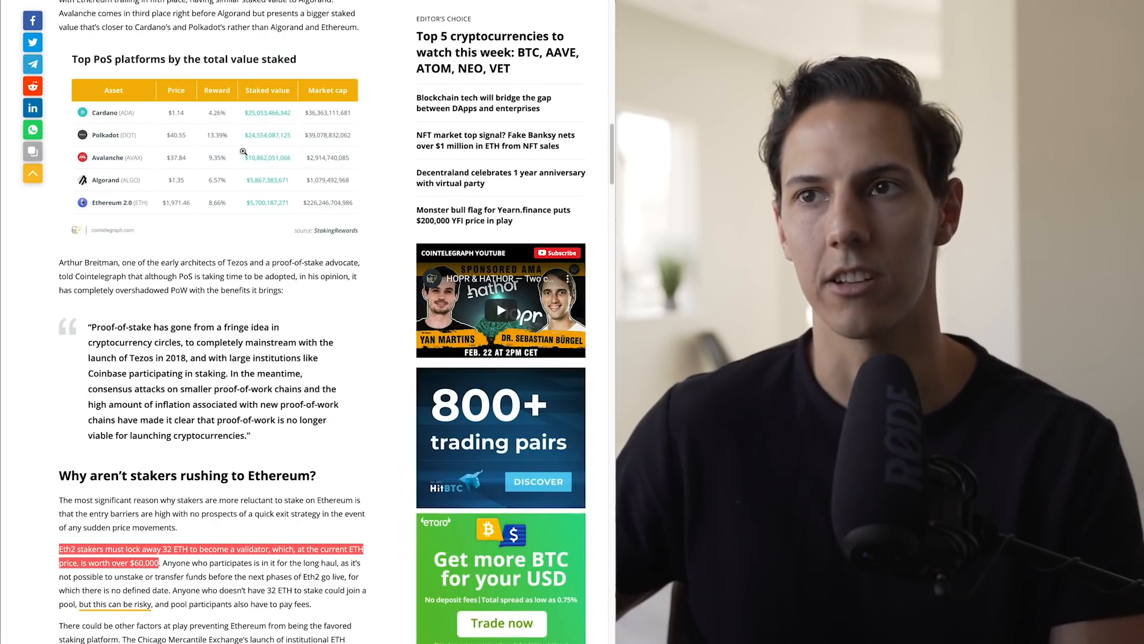
pyautogui.scroll(-3)
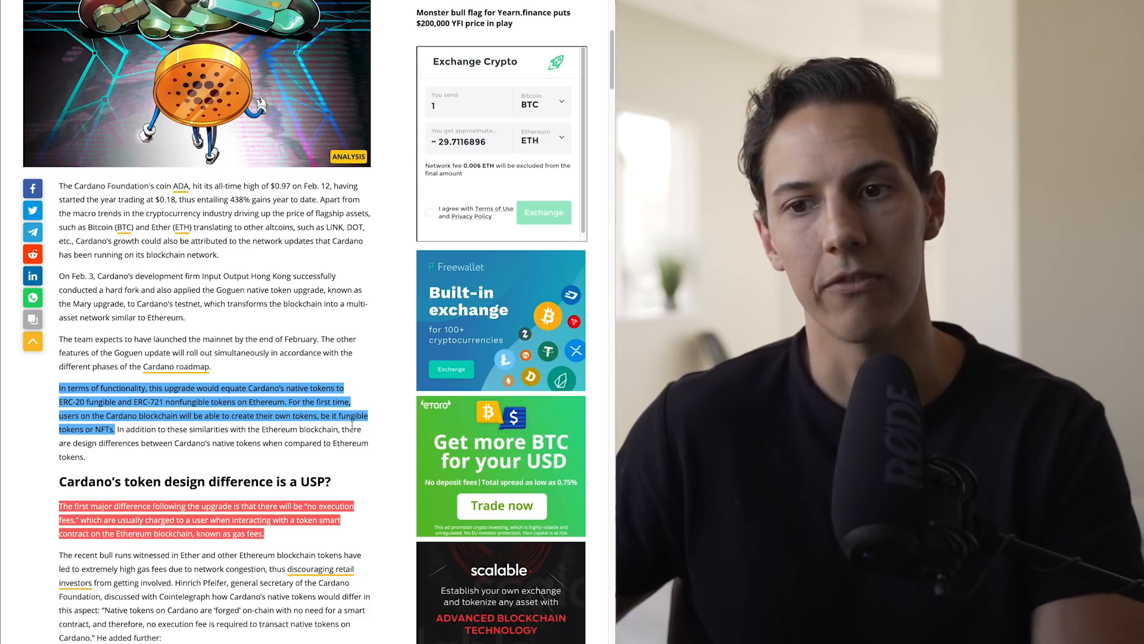
# Scroll to the 'Cardano's token design difference is a USP?' section.
pyautogui.scroll(-3)
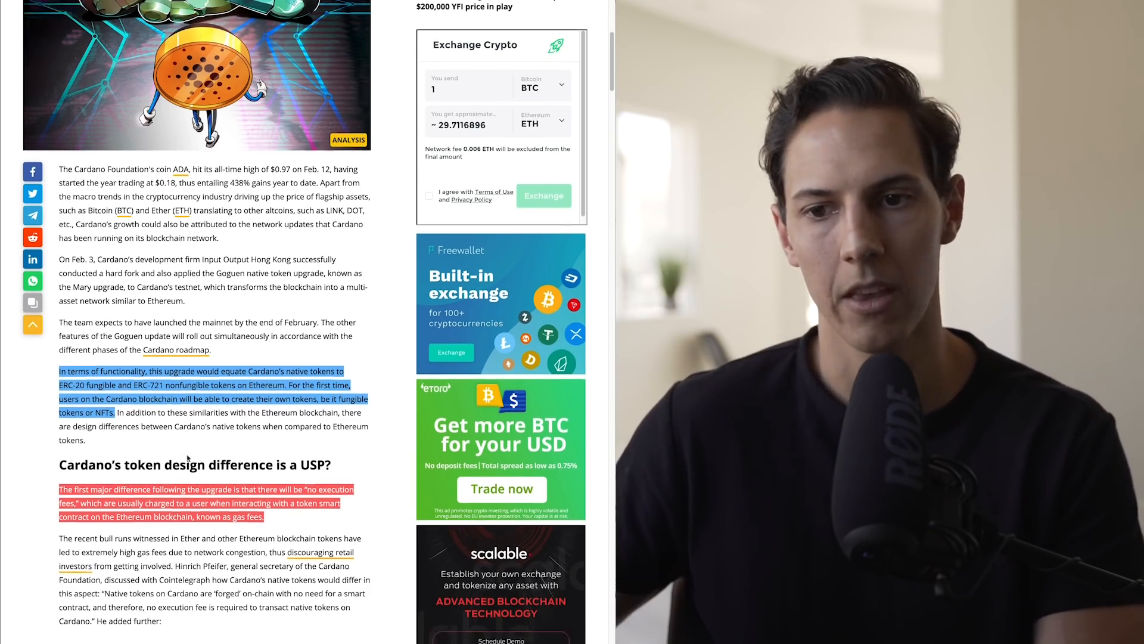
pyautogui.scroll(-3)
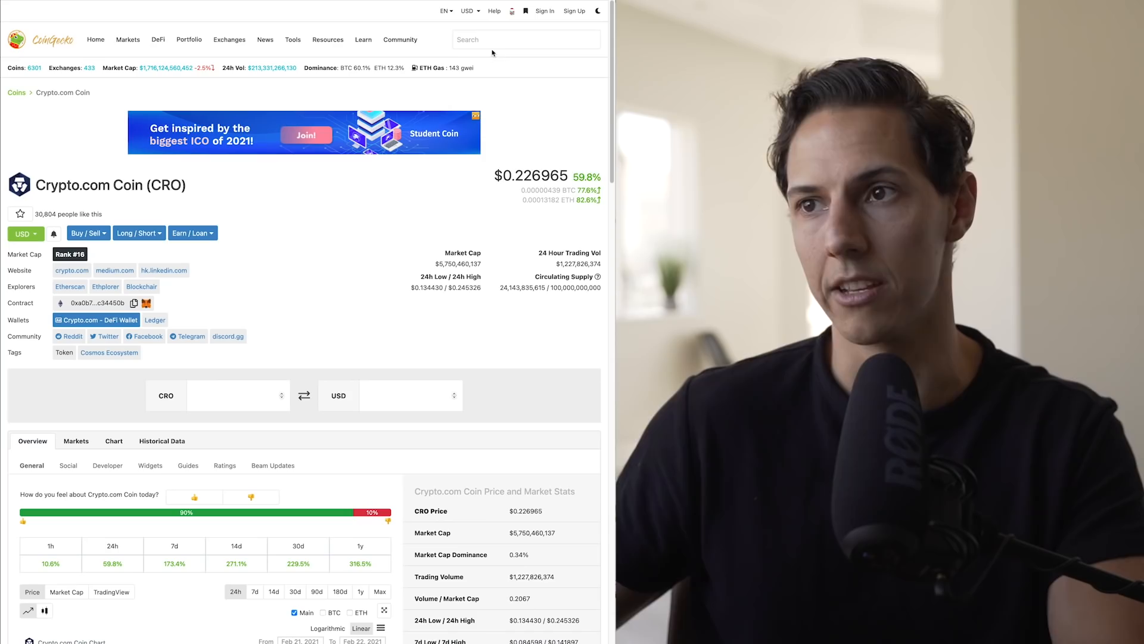
# Search CoinGecko for 'bnb' and open the Binance Coin page.
pyautogui.click(526, 39)
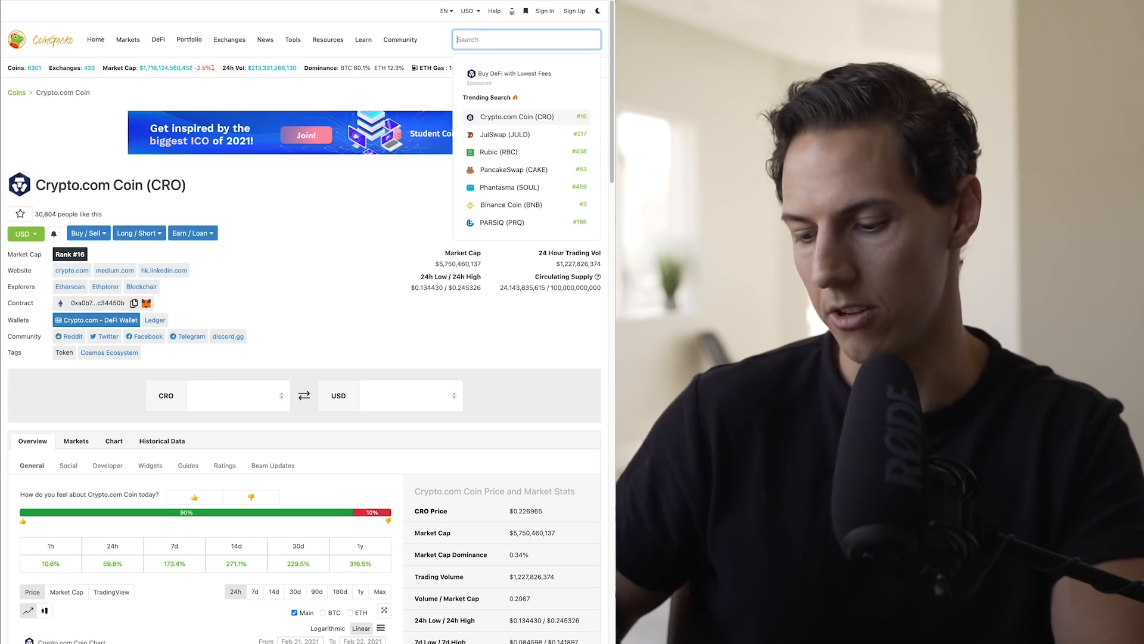
pyautogui.write('b')
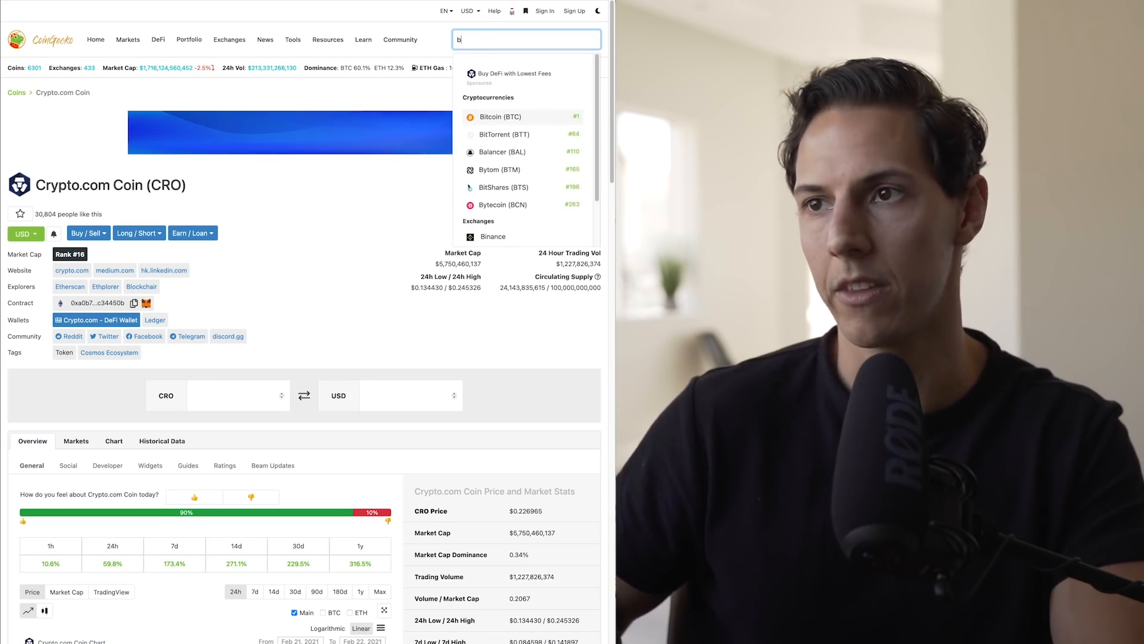
pyautogui.write('nb')
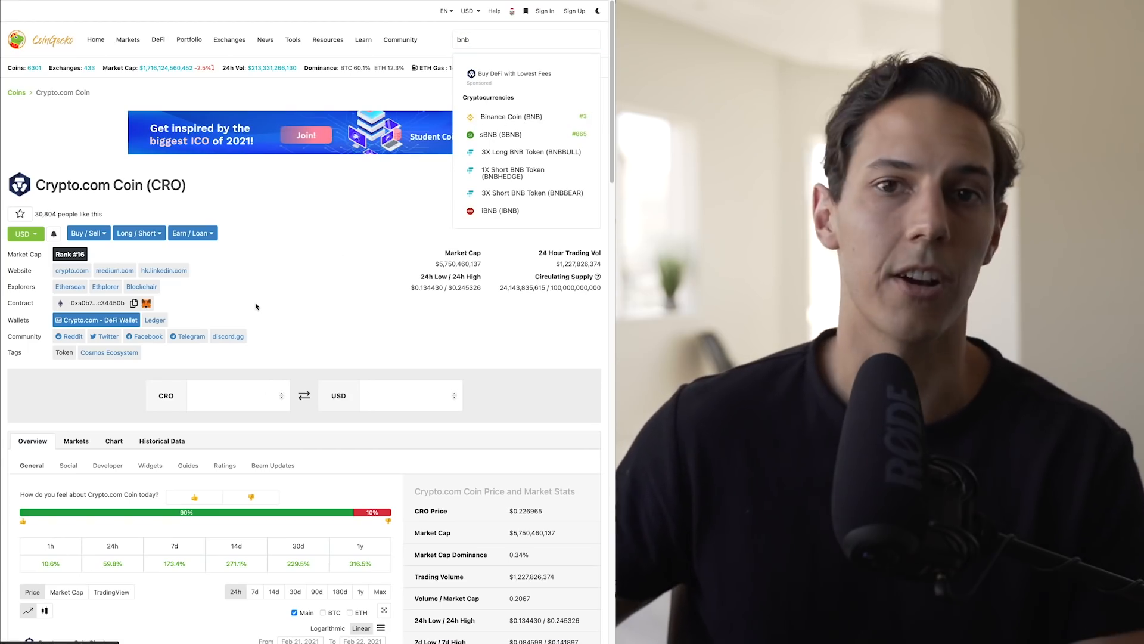
pyautogui.click(511, 117)
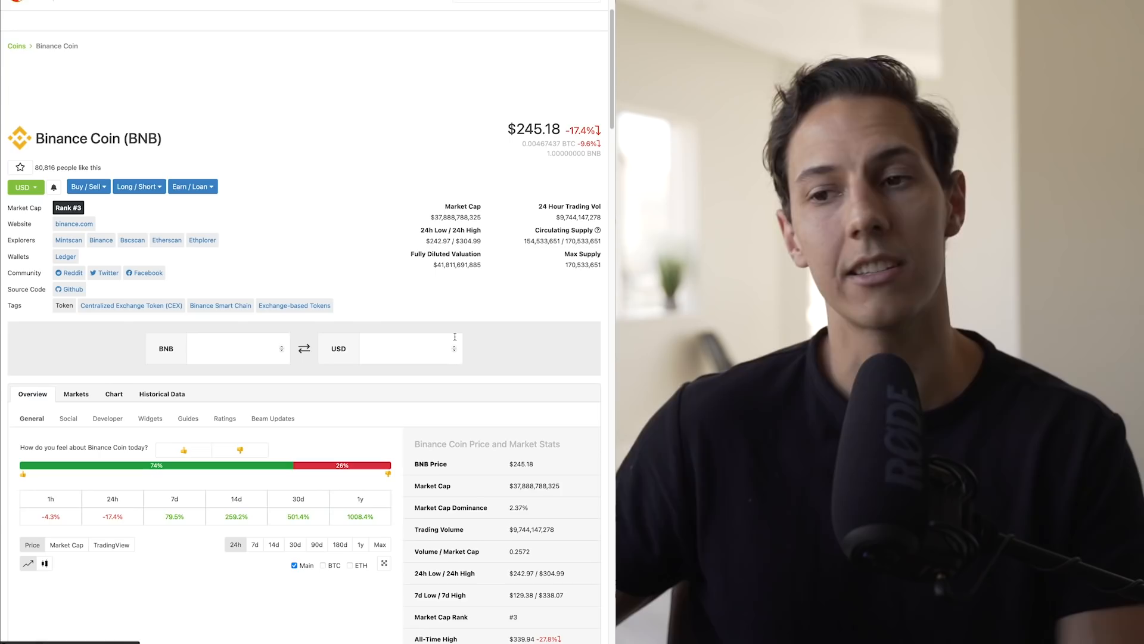
# Set the Binance Coin price chart to the 180-day range.
pyautogui.scroll(-3)
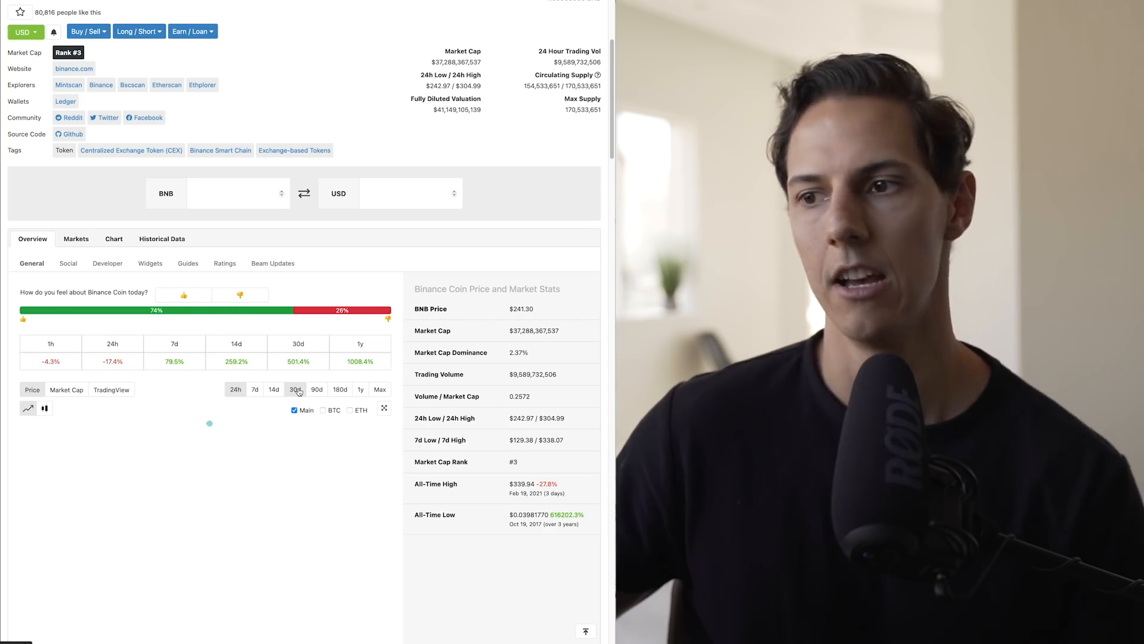
pyautogui.click(296, 389)
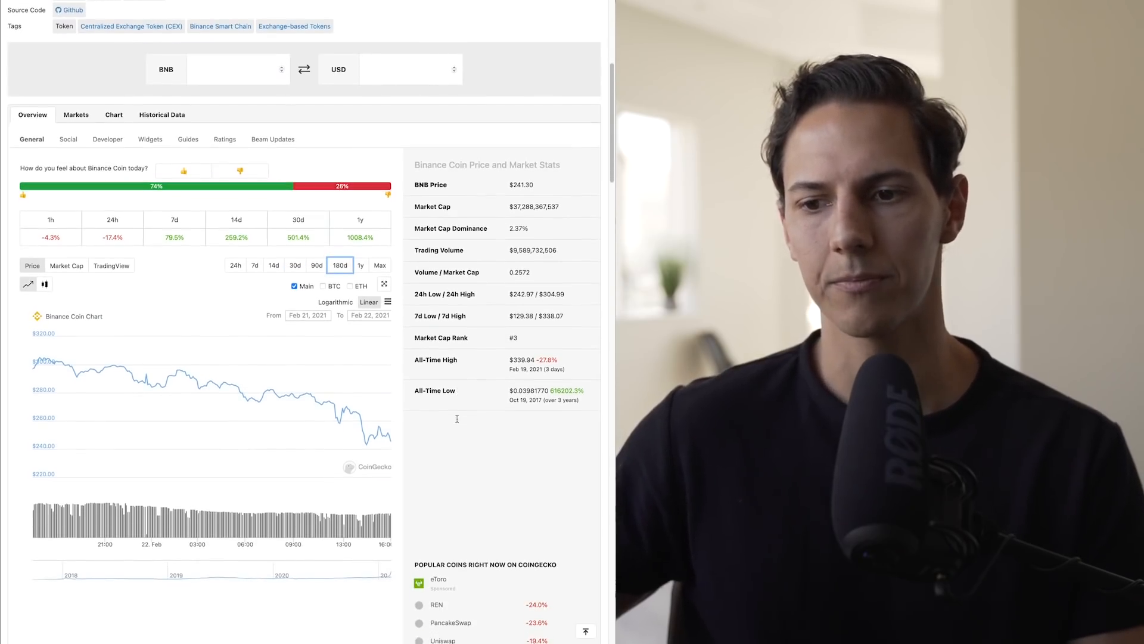
pyautogui.scroll(-3)
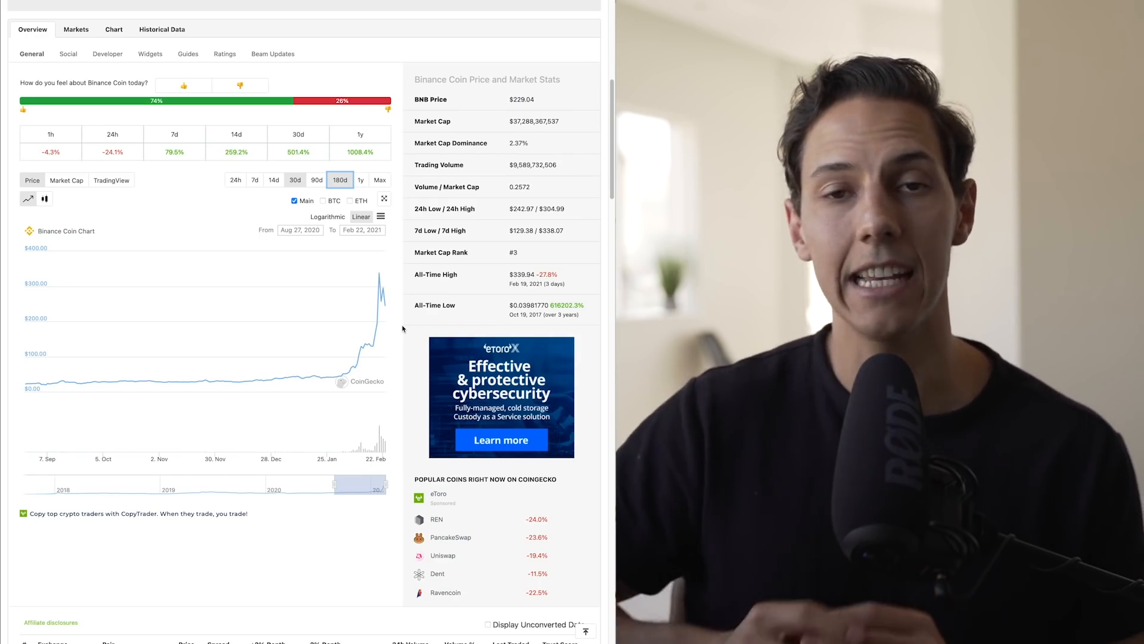
pyautogui.moveTo(335, 375)
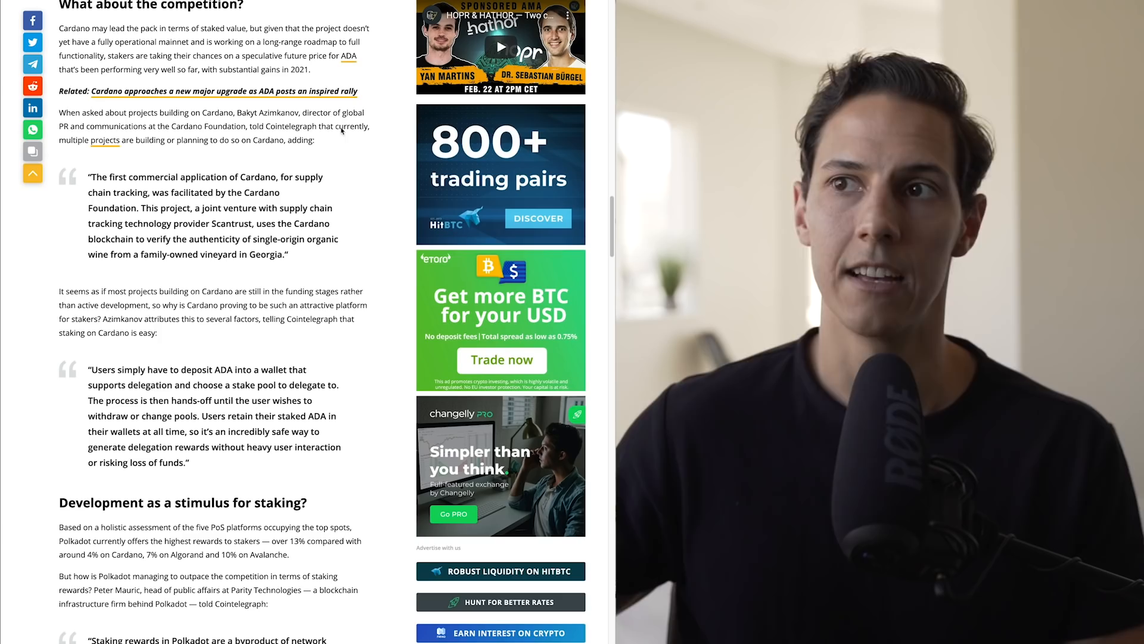
pyautogui.moveTo(289, 227)
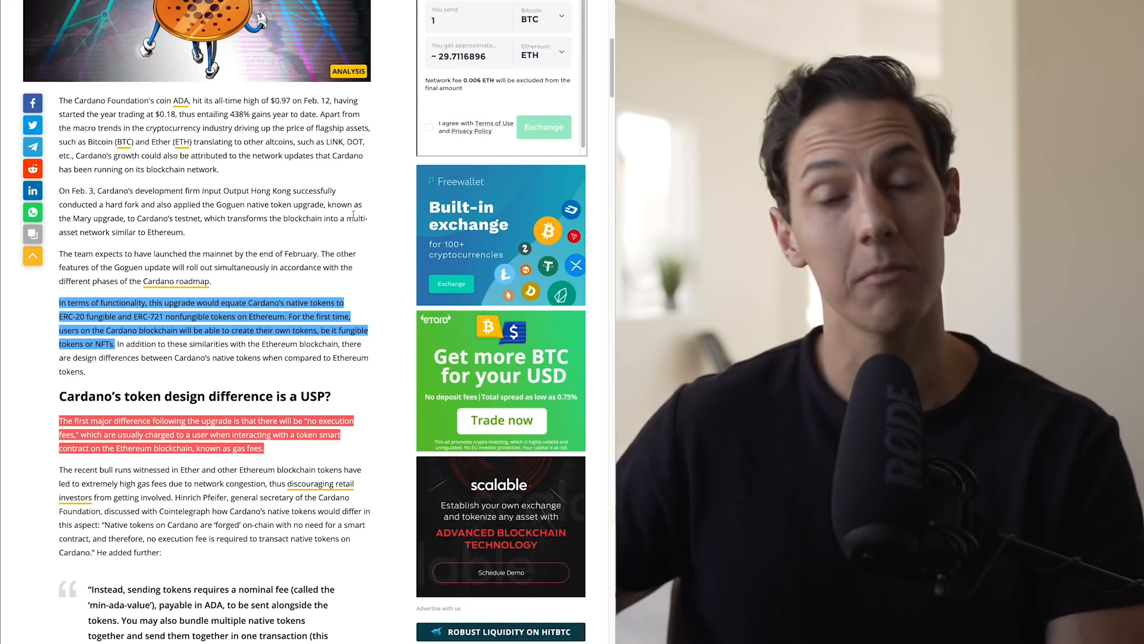
# Scroll through the highlighted passages of the Cardano native tokens article.
pyautogui.scroll(-3)
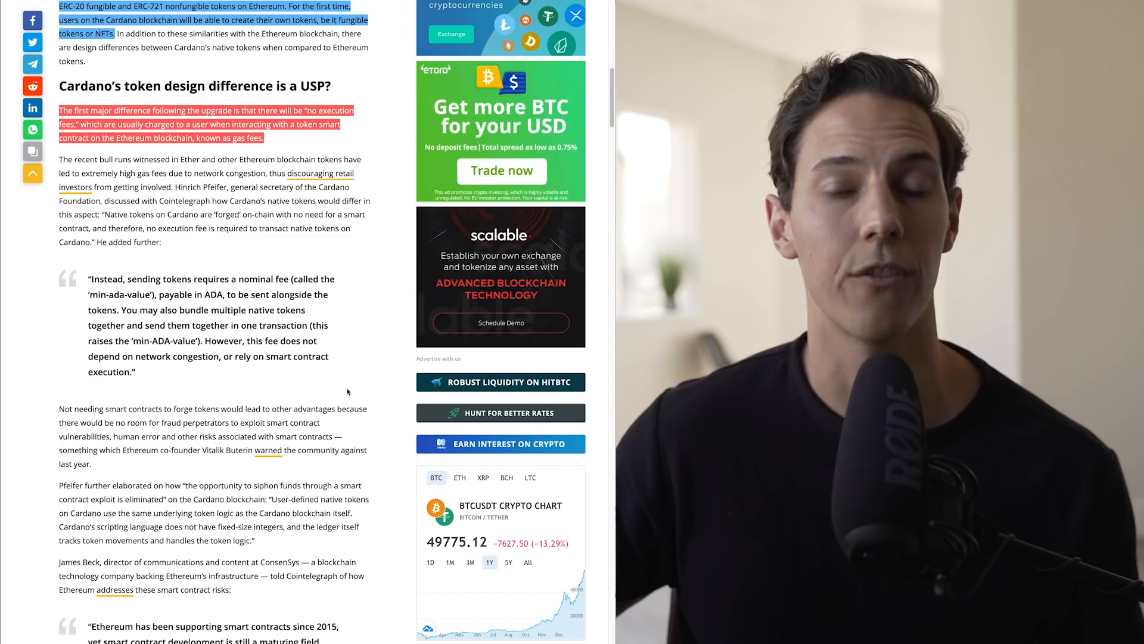
pyautogui.scroll(-3)
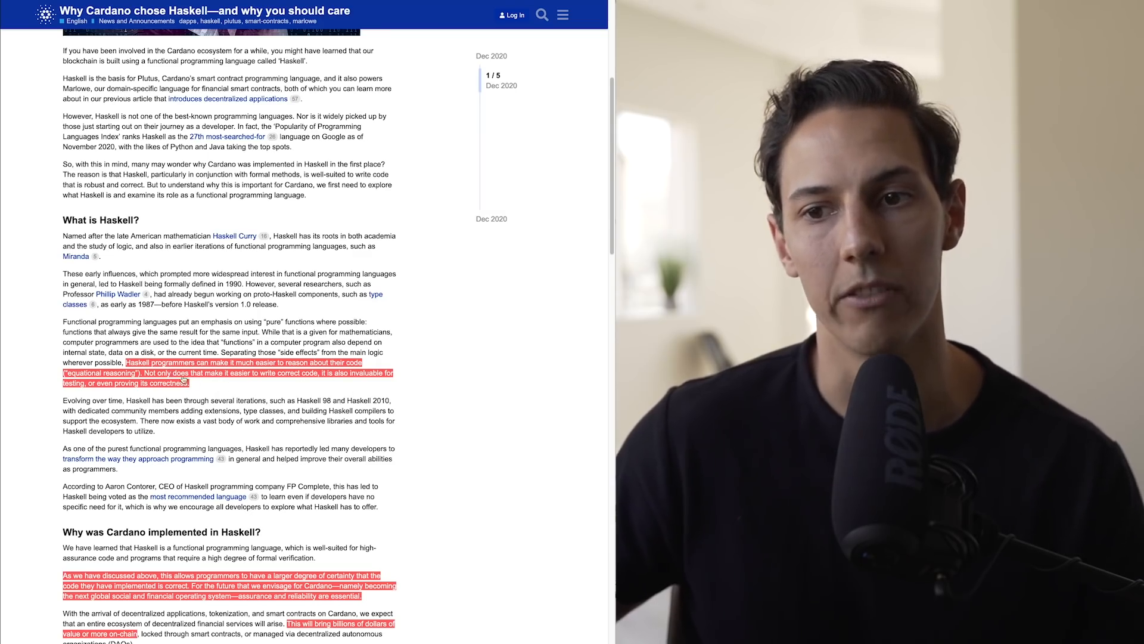
pyautogui.scroll(-3)
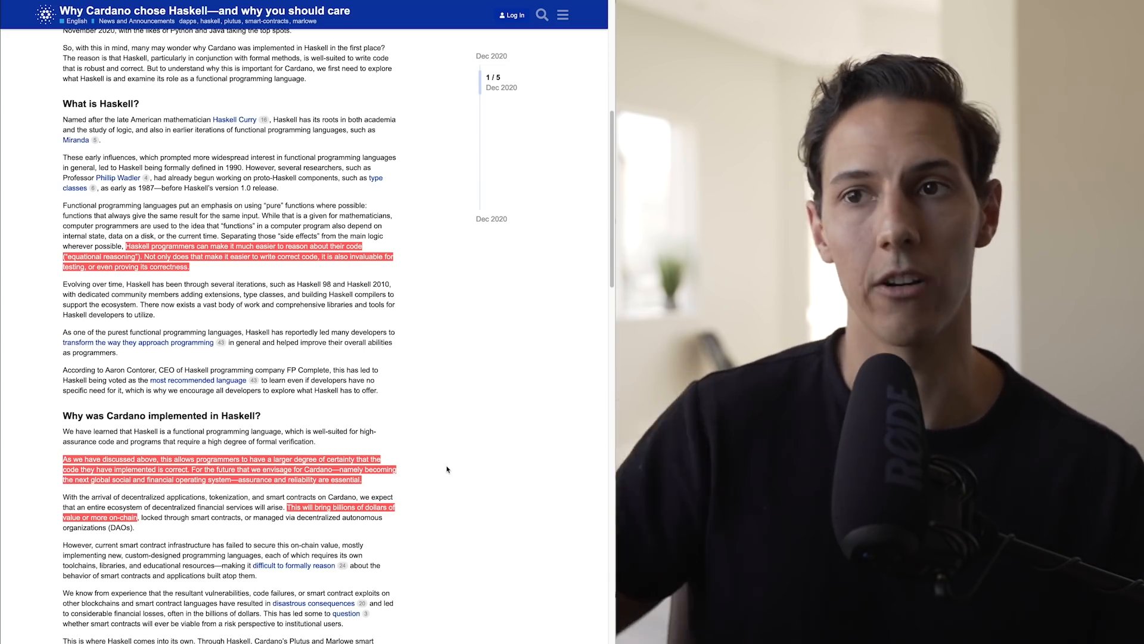
pyautogui.scroll(-3)
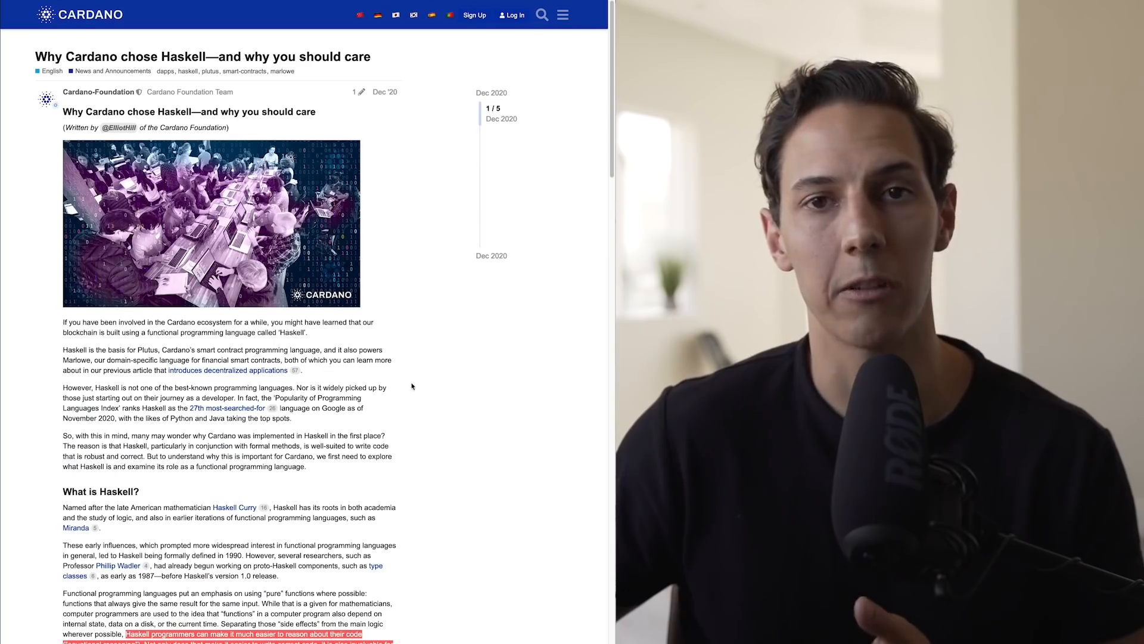
pyautogui.moveTo(432, 175)
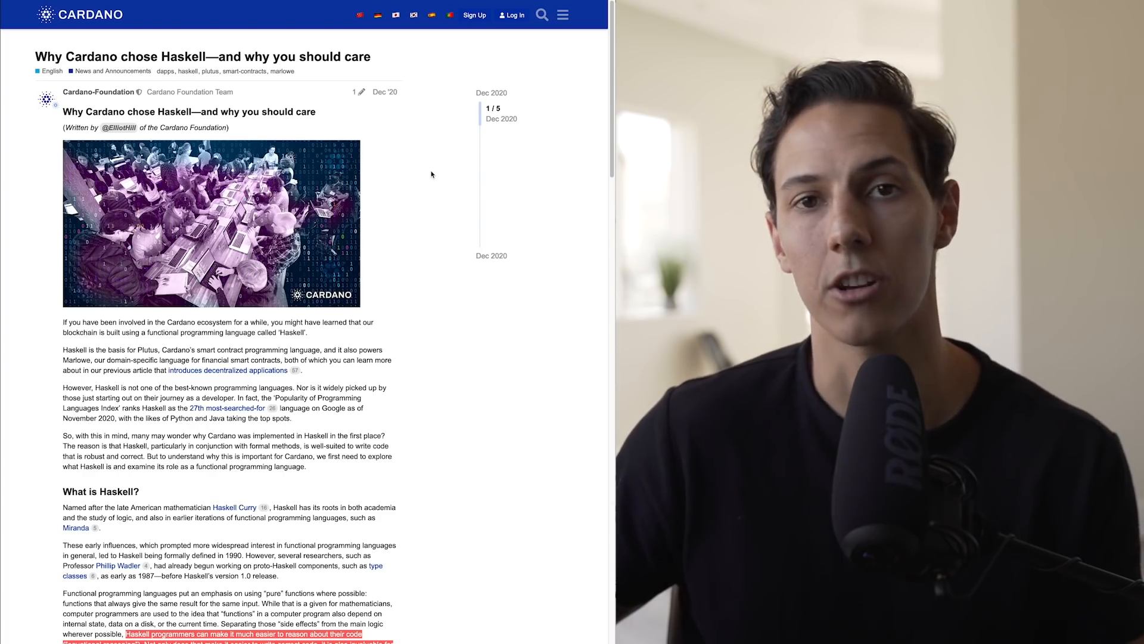
pyautogui.moveTo(378, 270)
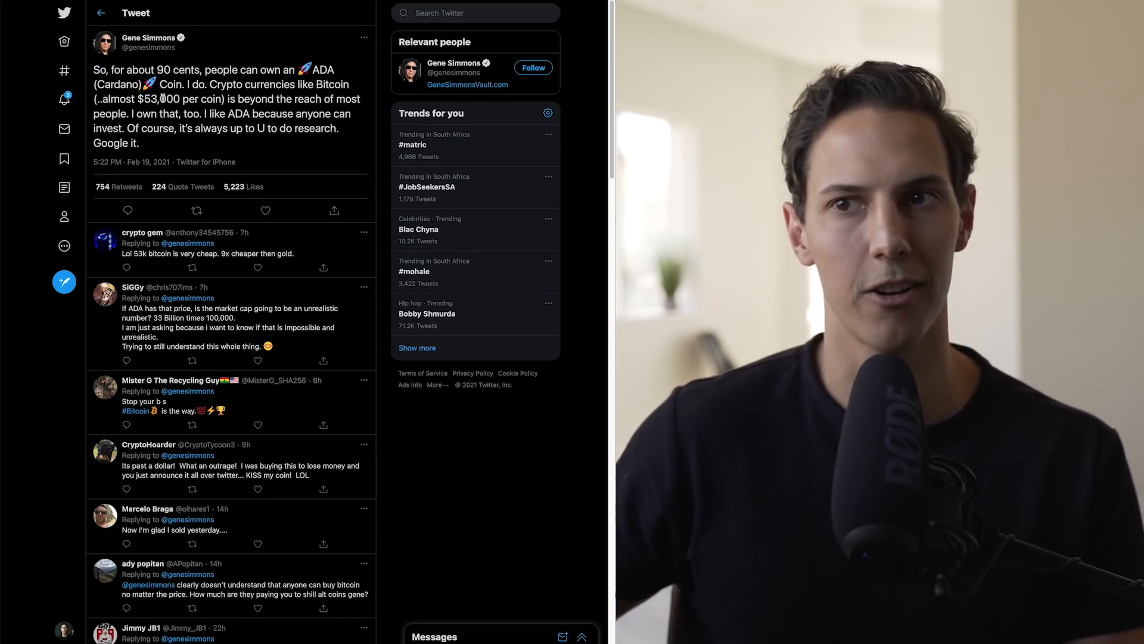
pyautogui.doubleClick(234, 84)
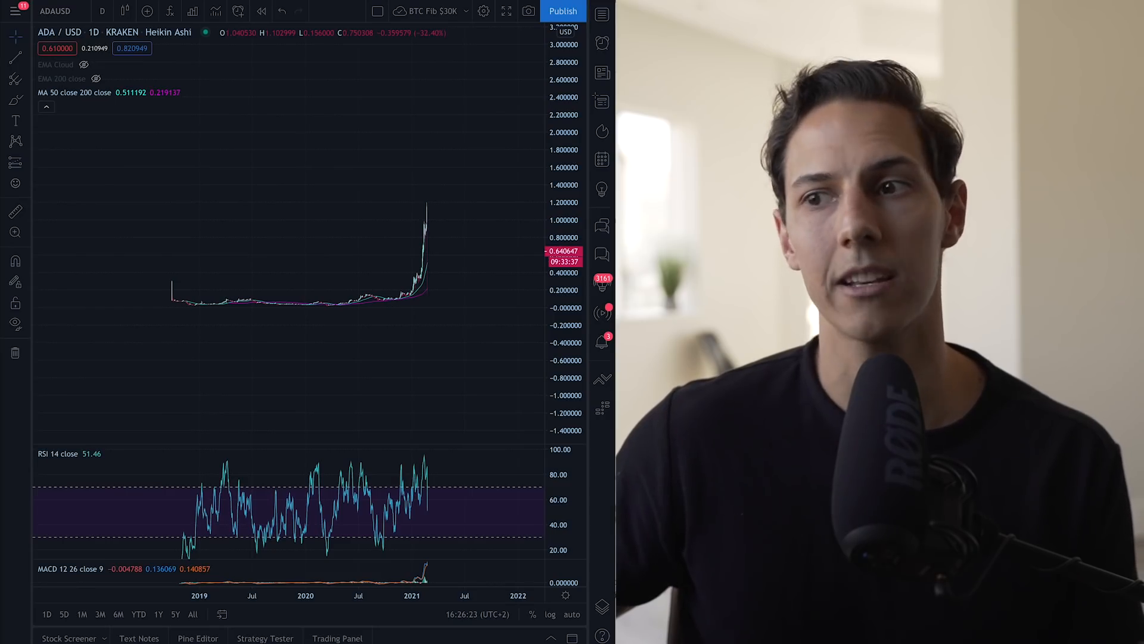
pyautogui.moveTo(460, 178)
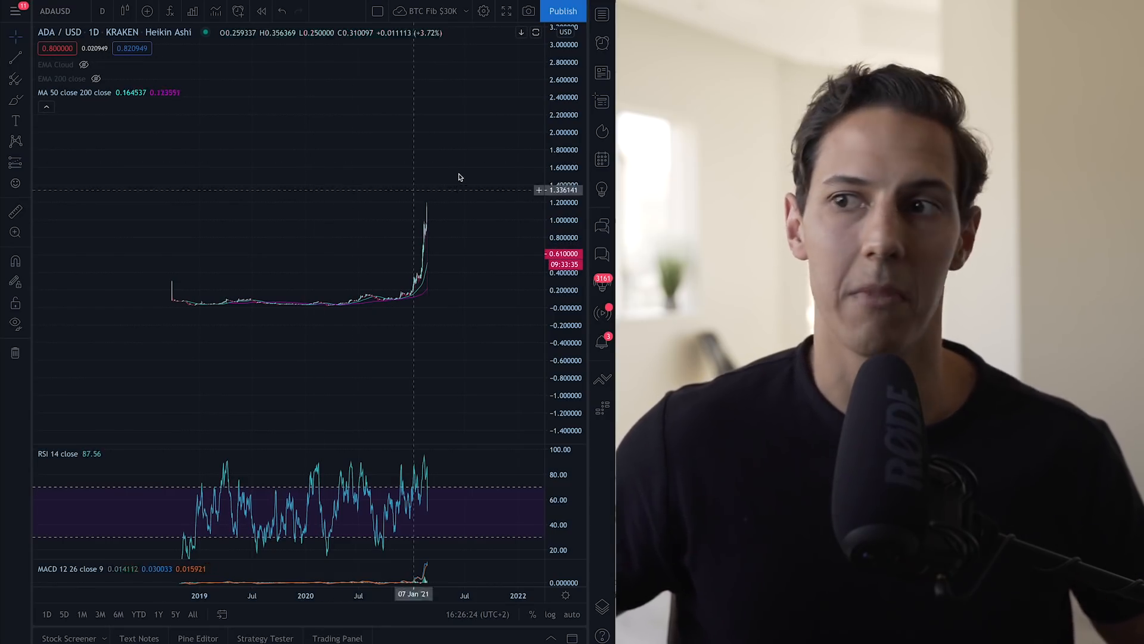